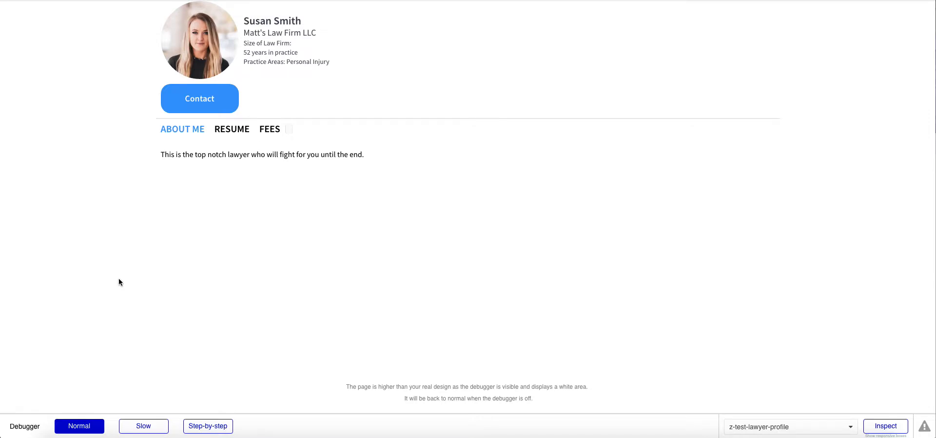
mouse_move(117, 283)
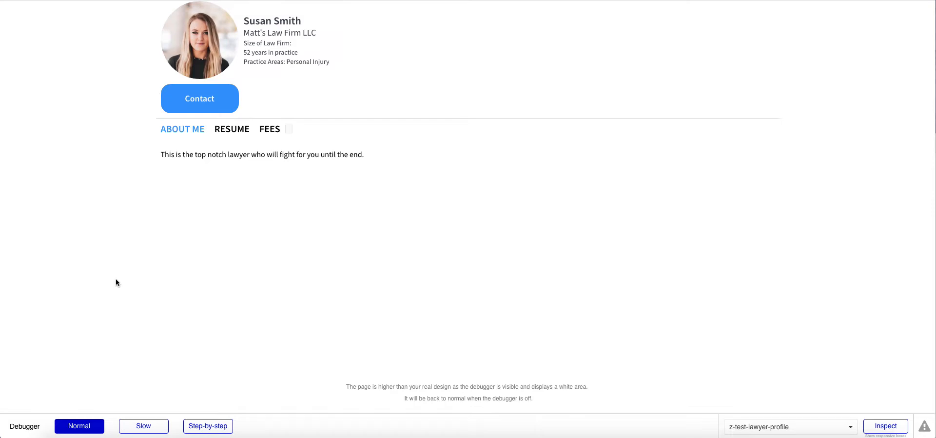
mouse_move(140, 243)
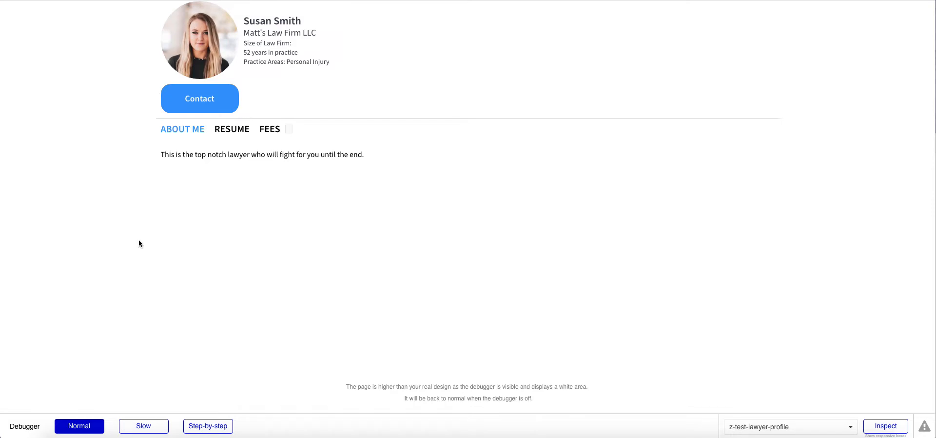
mouse_move(150, 200)
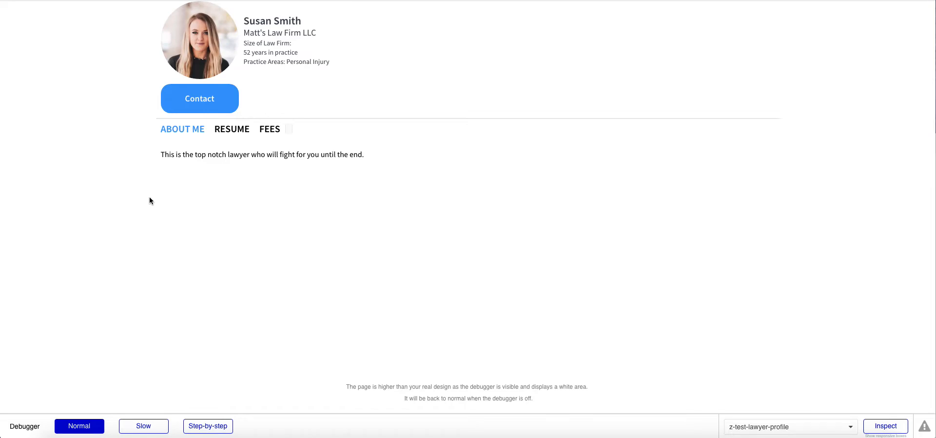
mouse_move(152, 210)
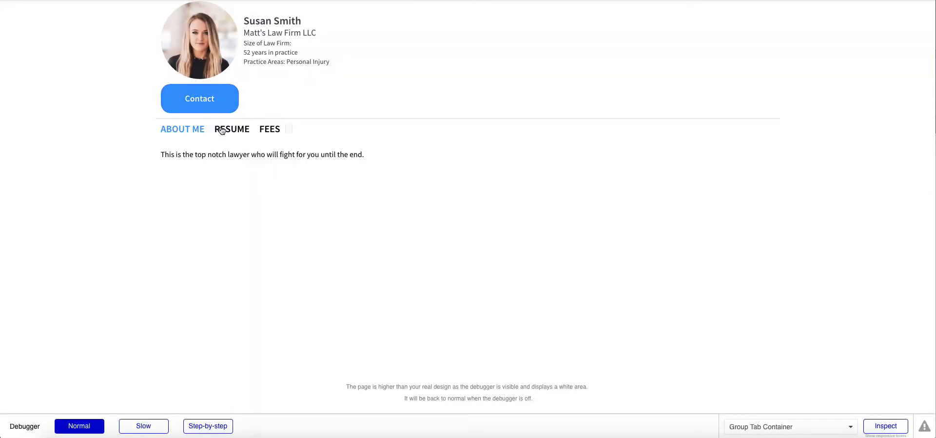
Alternate between the Resume and About Me tabs in preview to check the resume details load
click(233, 129)
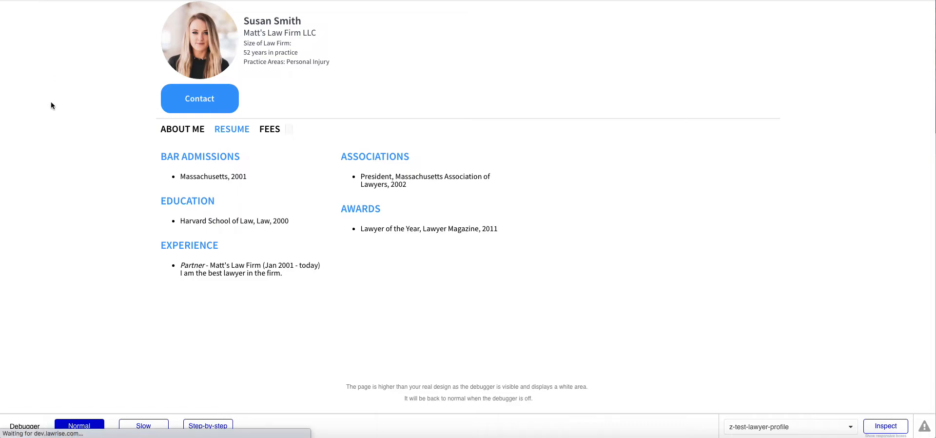
click(183, 129)
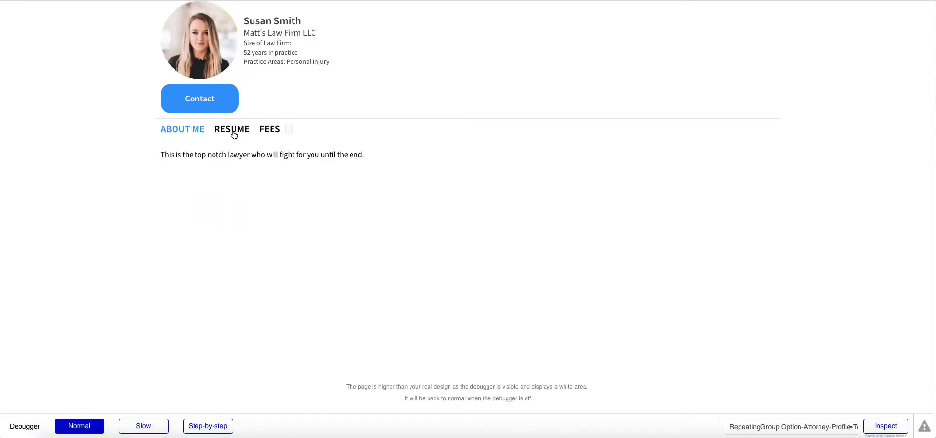
click(232, 128)
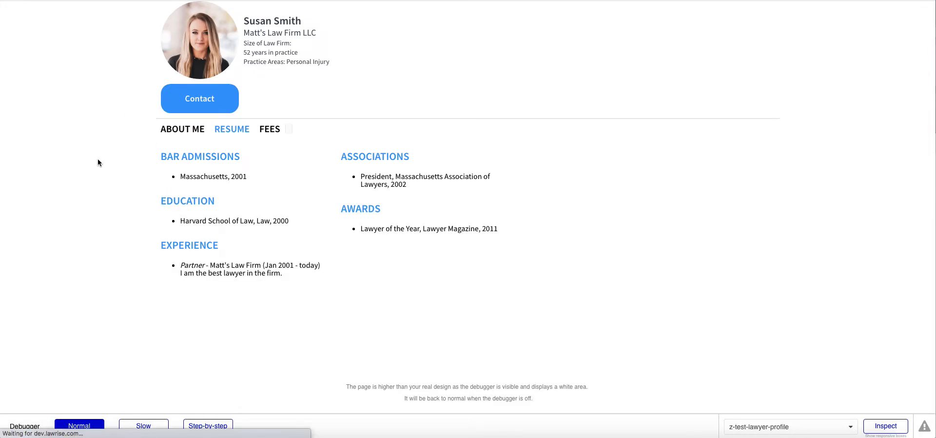
click(182, 128)
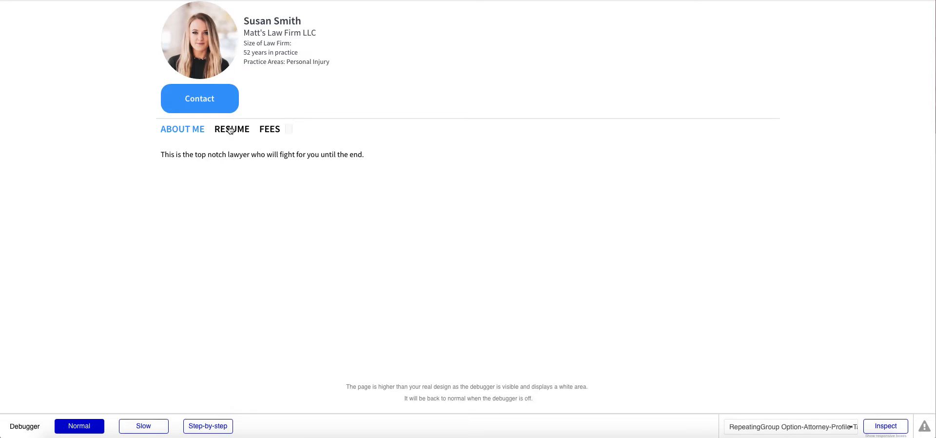
click(232, 129)
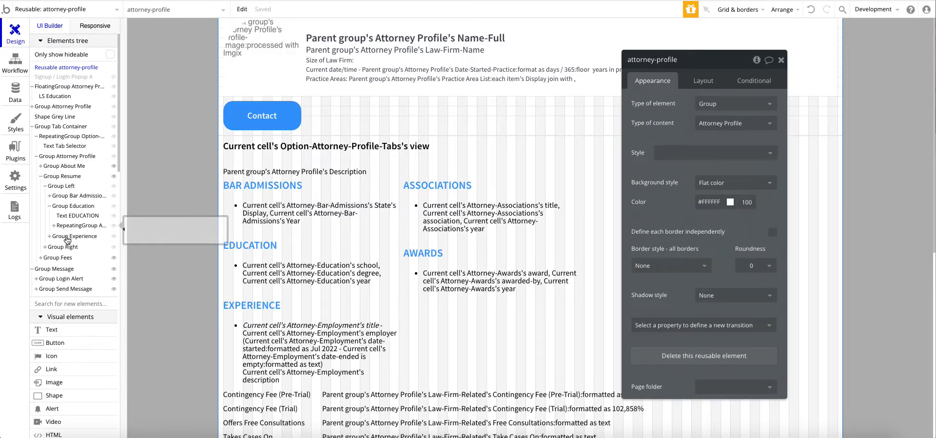
Inspect the Attorney-Employment and Attorney-Education repeating groups' data sources in the editor
click(73, 236)
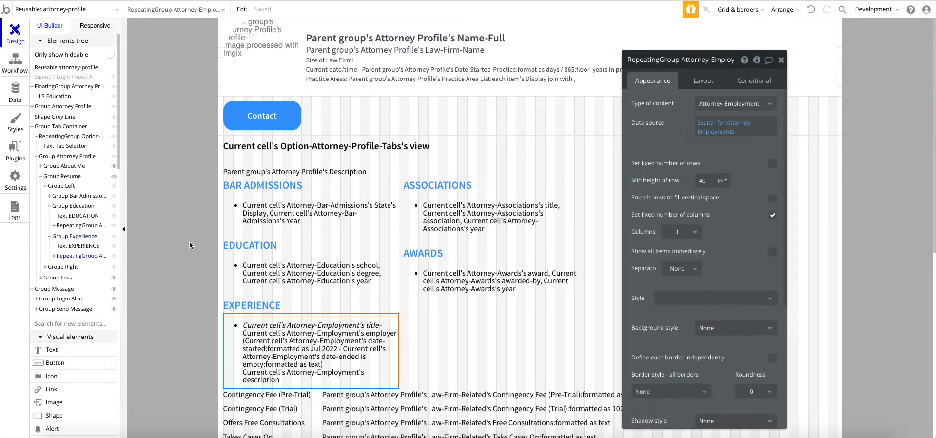
mouse_move(723, 126)
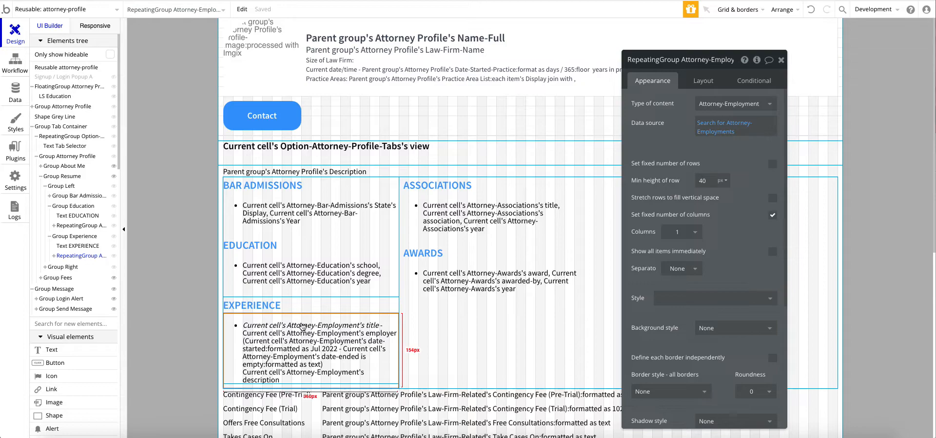
mouse_move(665, 136)
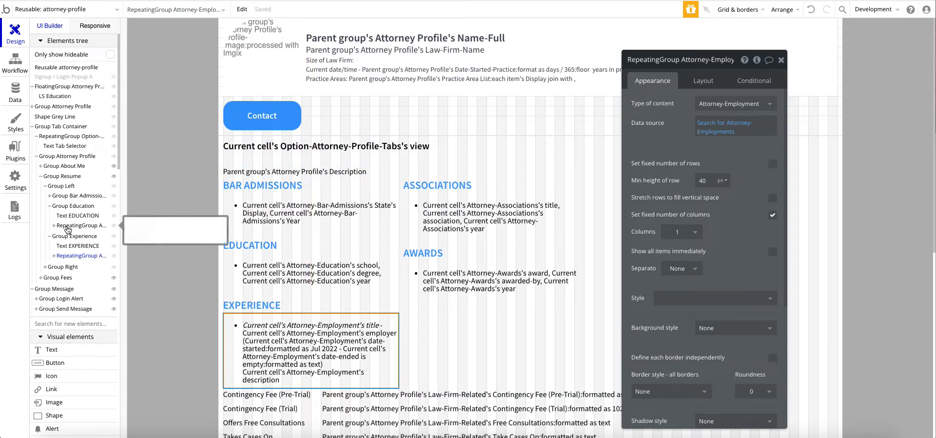
click(80, 225)
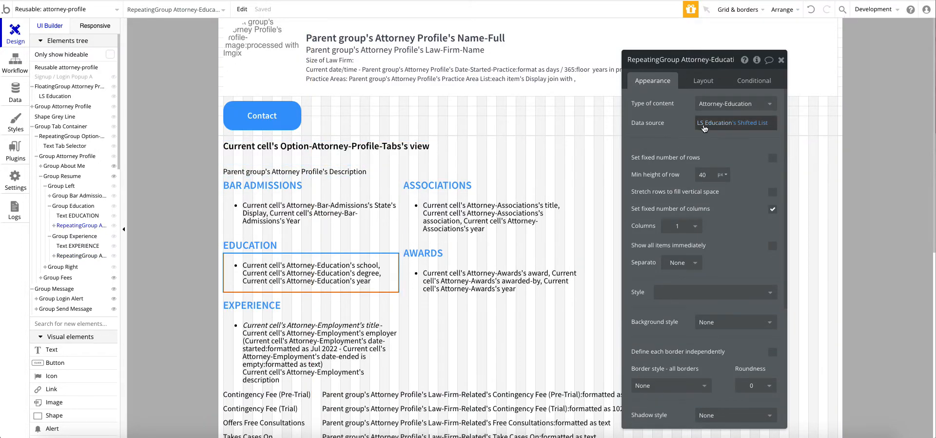
click(734, 123)
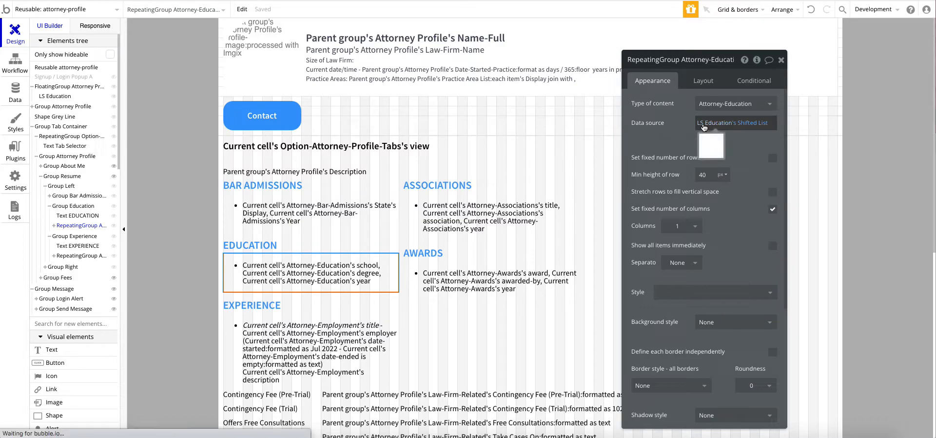
mouse_move(537, 143)
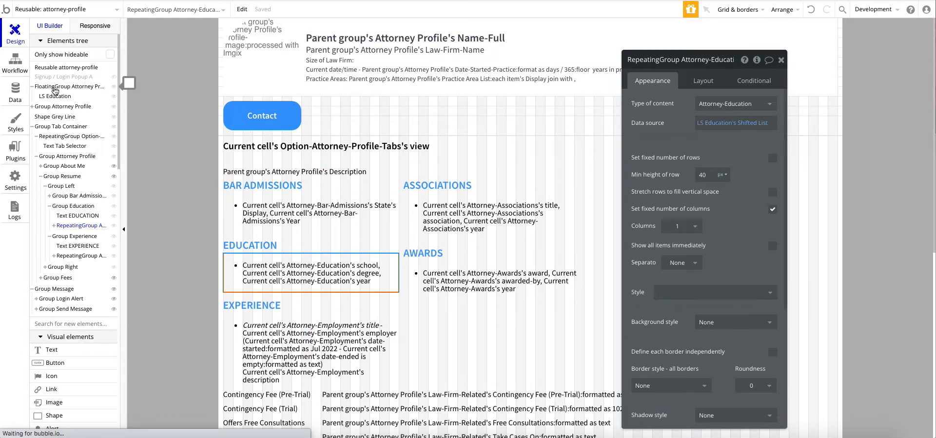
mouse_move(69, 86)
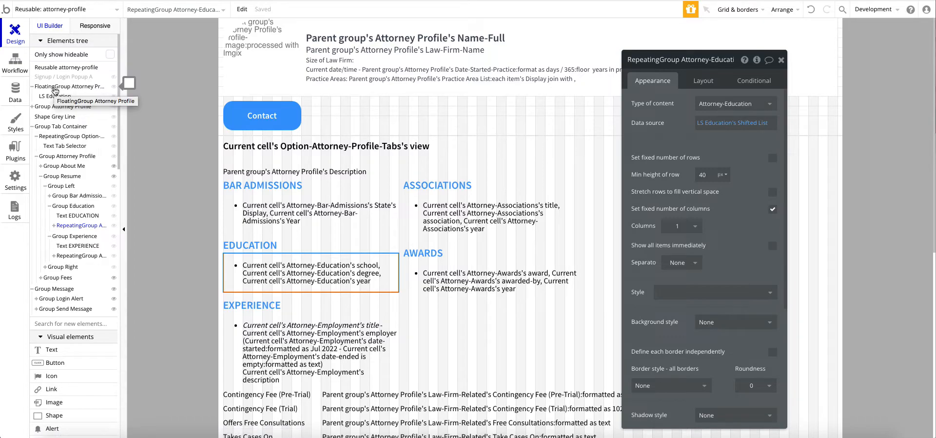
Select the LS Education list shifter inside the Attorney Profile floating group to view its settings
click(70, 86)
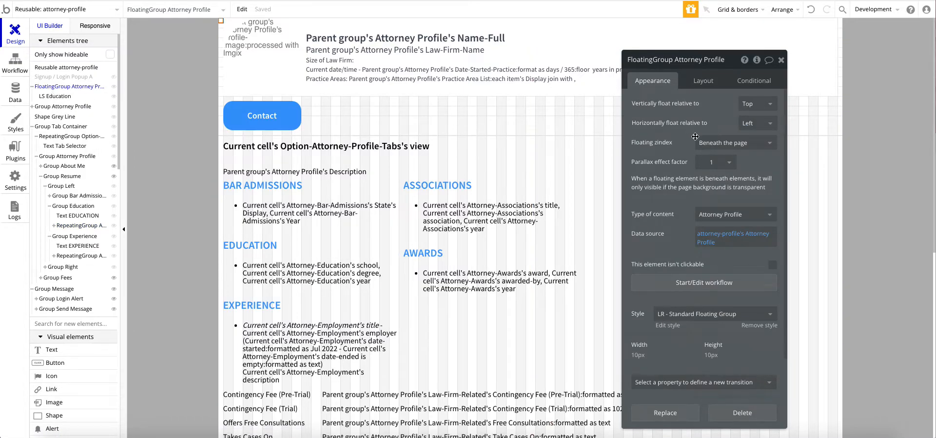
mouse_move(677, 152)
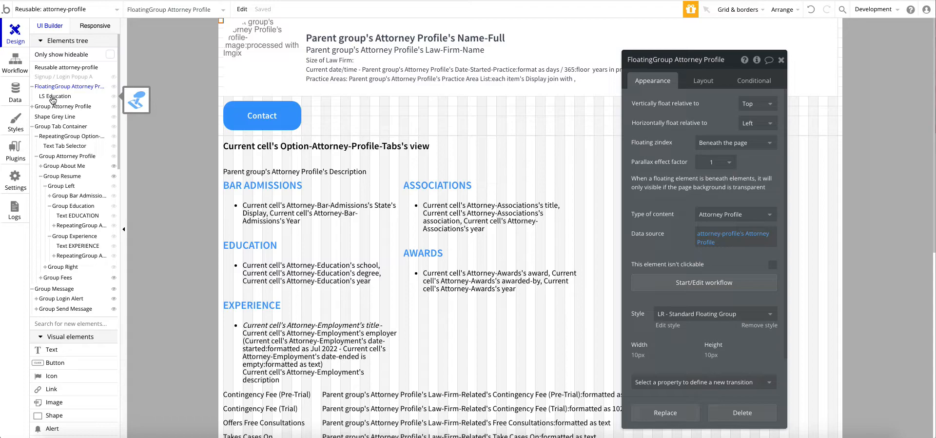
click(54, 97)
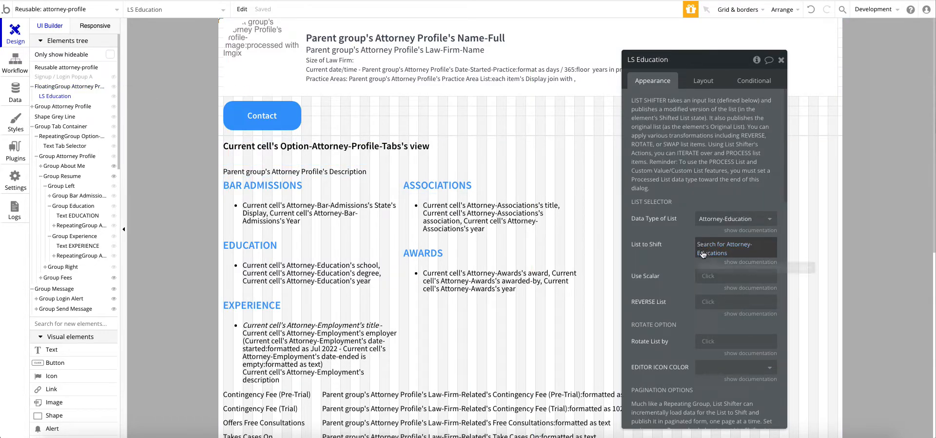
mouse_move(703, 252)
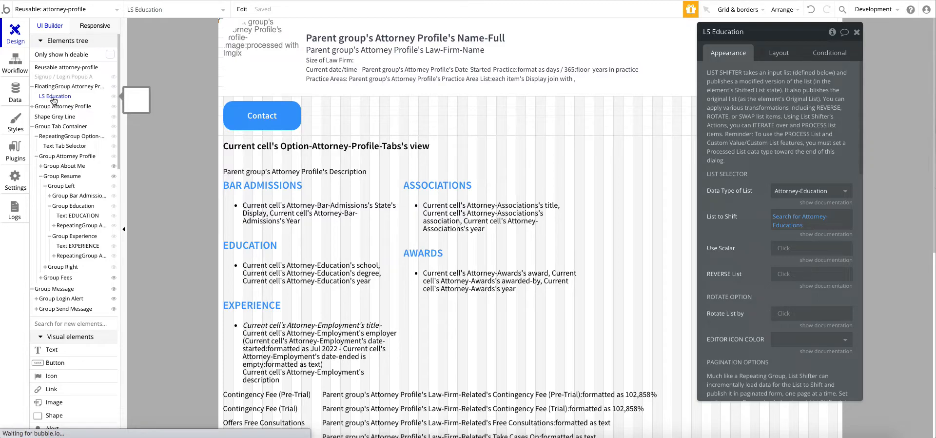
Rename the LS Education copy to LS Bar Admissions with data type Attorney-Bar-Admissions, then copy it
right_click(55, 95)
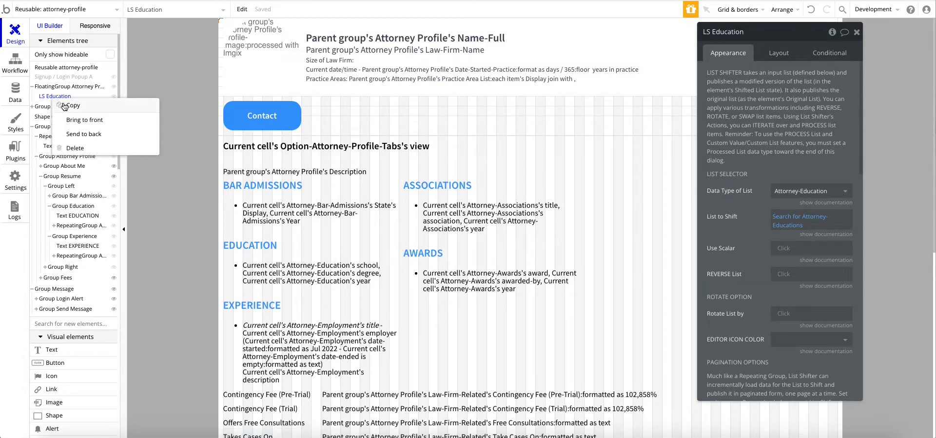
click(72, 105)
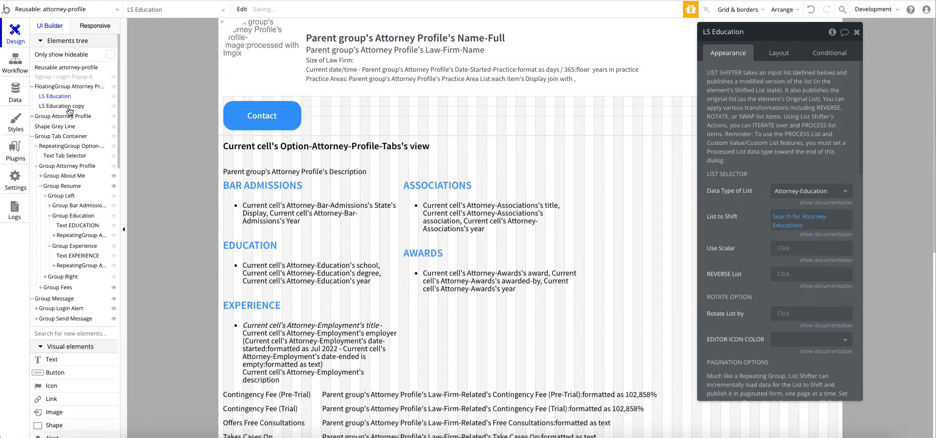
click(60, 106)
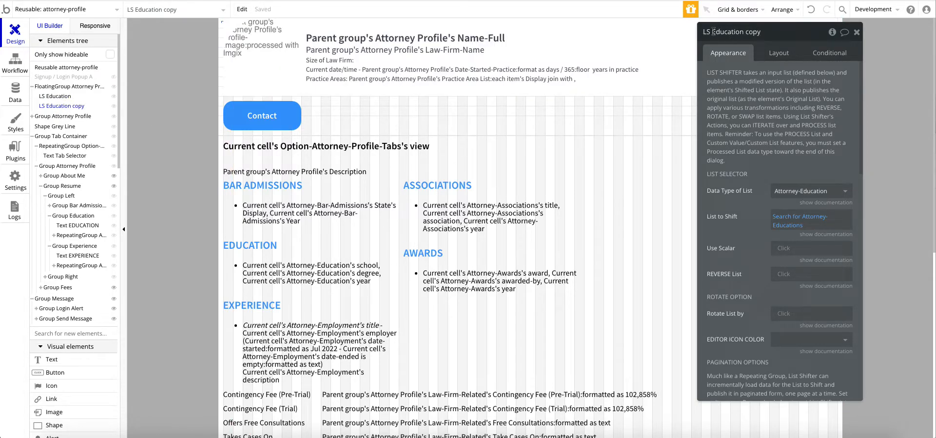
double_click(737, 31)
text(LS Bar Admiss)
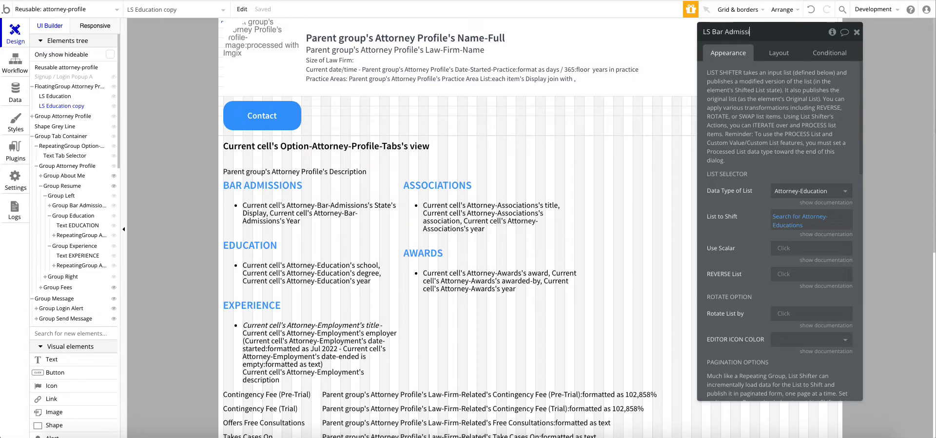
click(800, 220)
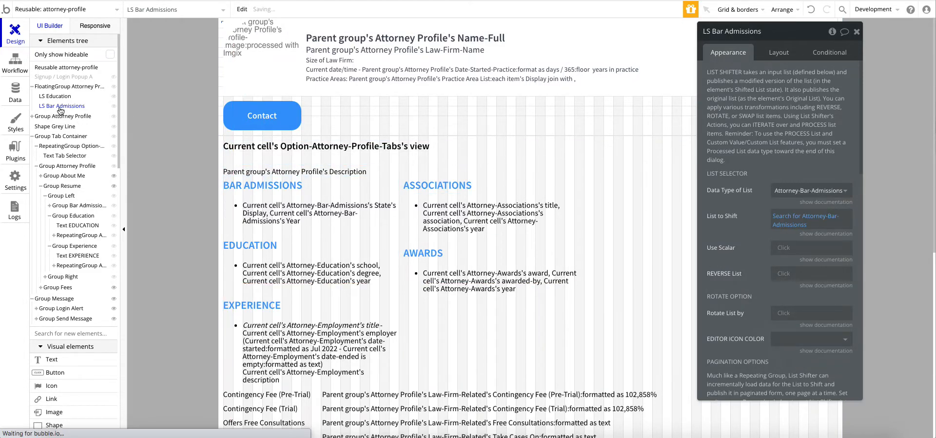
right_click(61, 105)
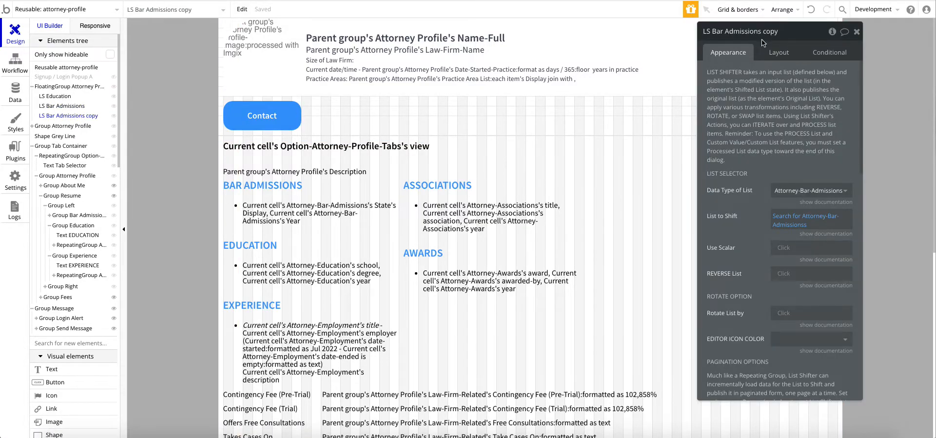
Rename the duplicate to LS Experience with data type Attorney-Employment, searching Attorney-Employments
double_click(748, 32)
text(LS Experienc)
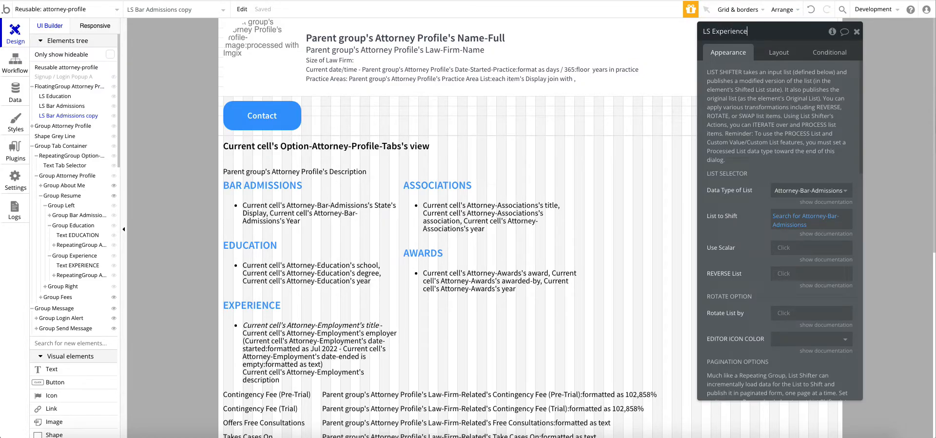
text(ex)
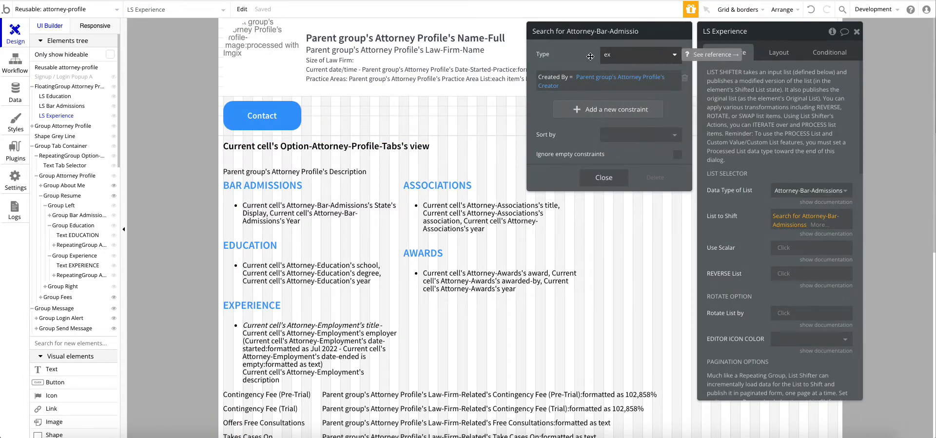
click(639, 54)
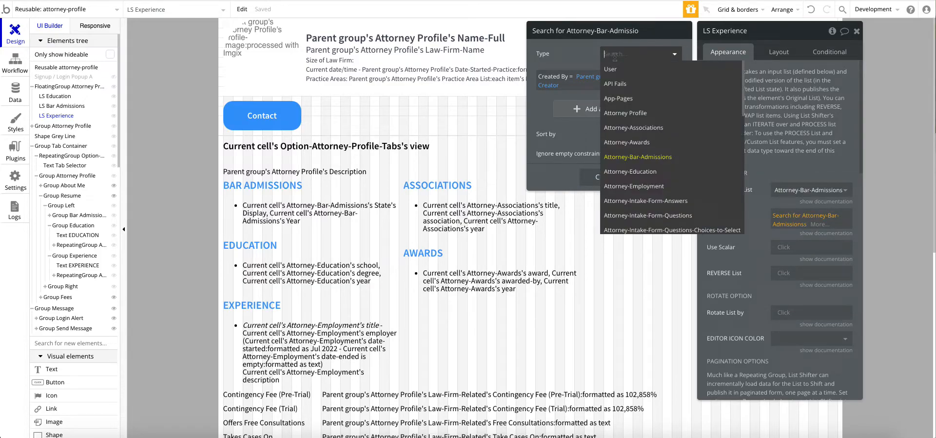
mouse_move(648, 172)
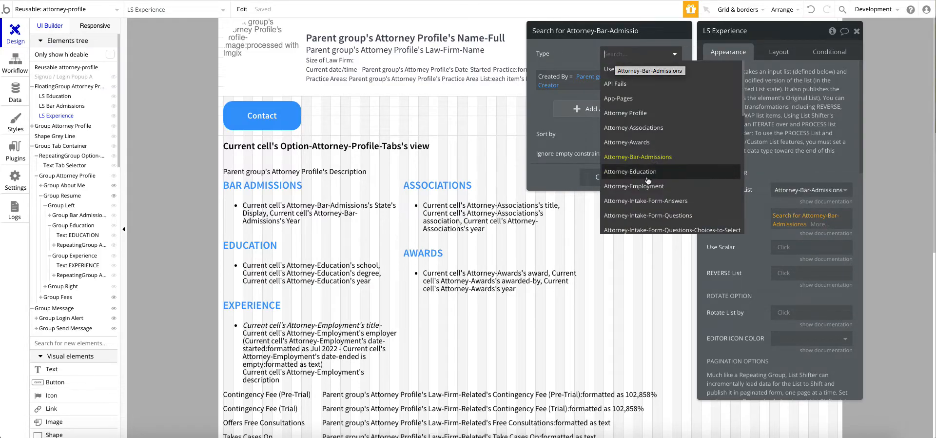
click(634, 186)
text(emp)
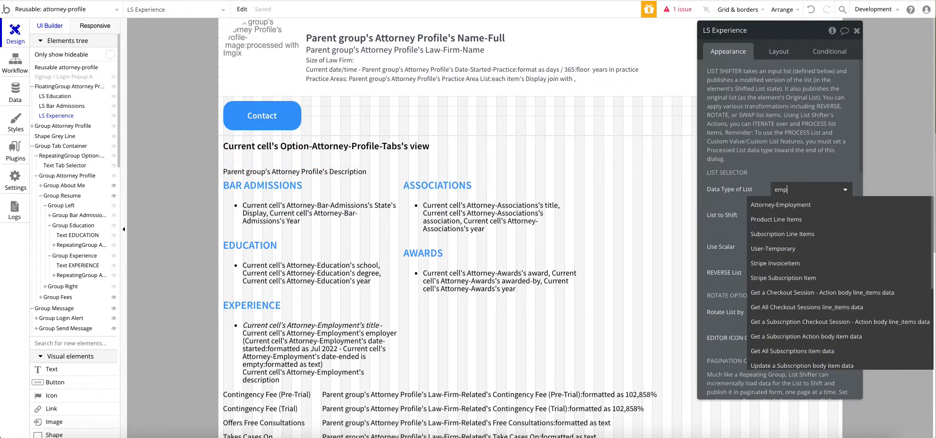
click(780, 204)
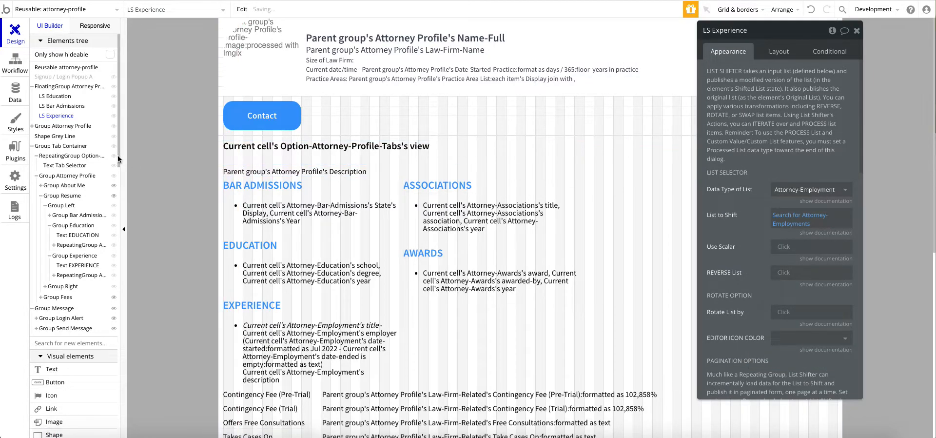
right_click(57, 115)
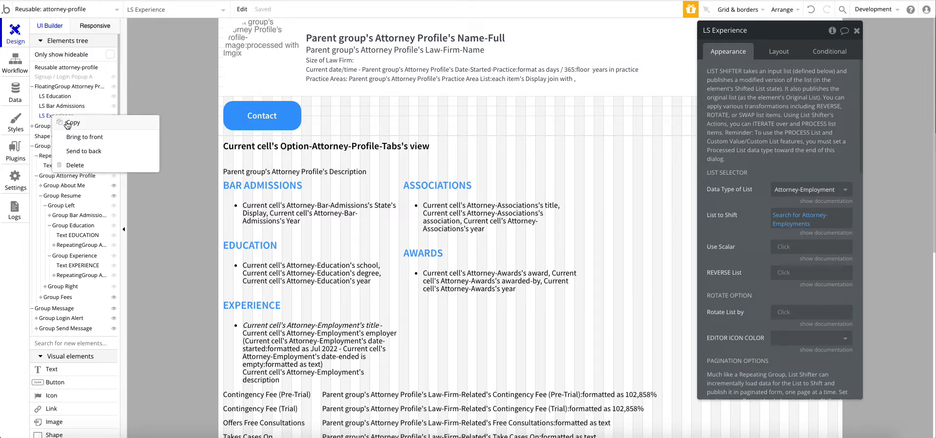
Create LS Associations with type Attorney-Associations, then duplicate it and start LS Awards
click(72, 123)
text(LS Associa)
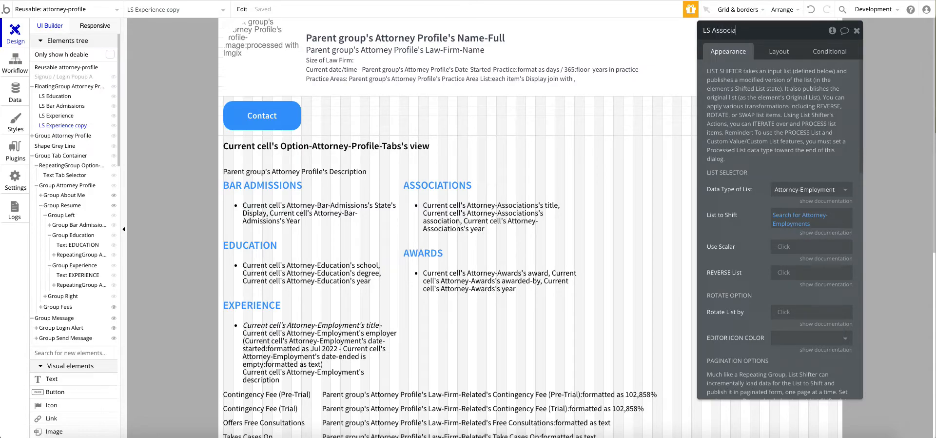
click(810, 189)
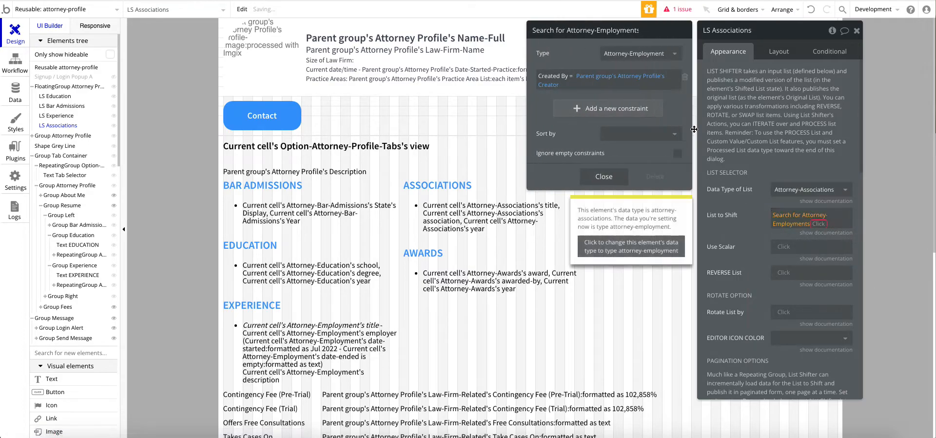
click(630, 246)
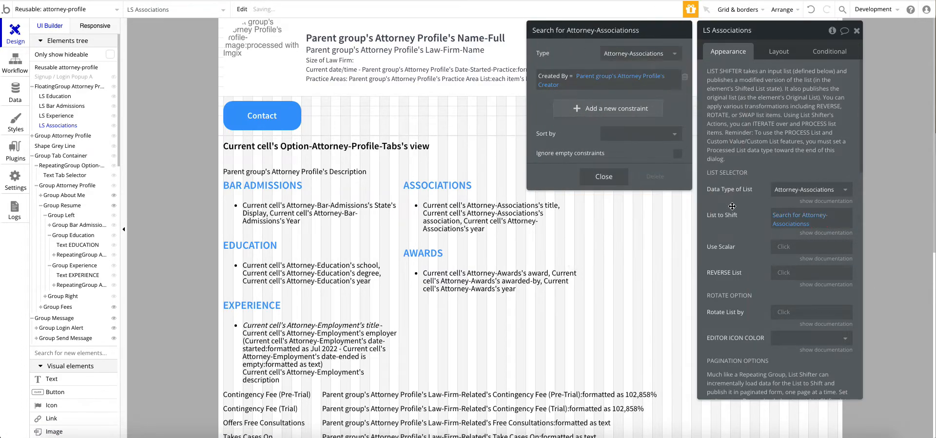
click(603, 177)
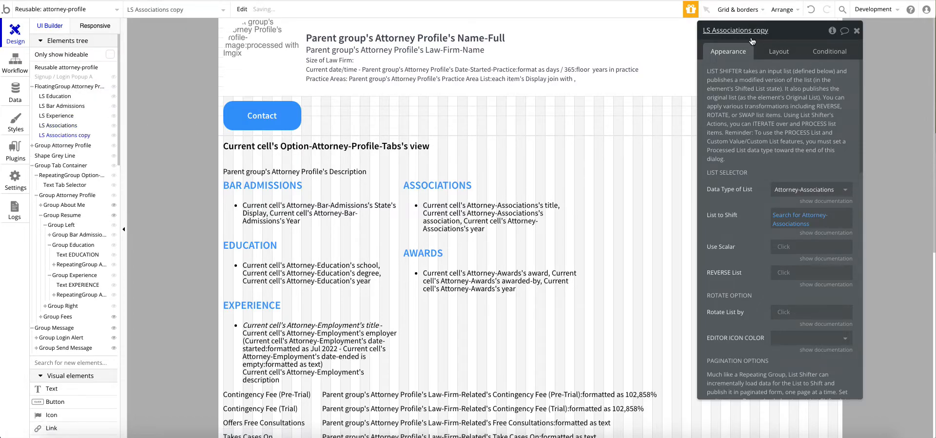
double_click(739, 30)
text(LS Awards)
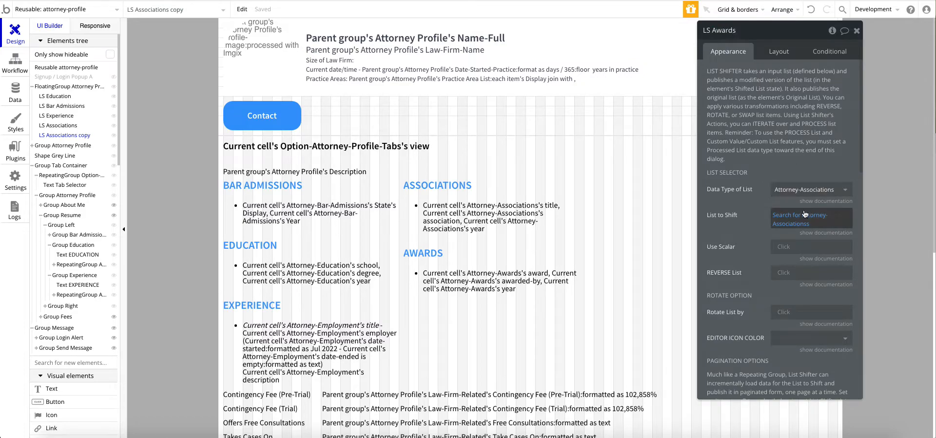
click(810, 189)
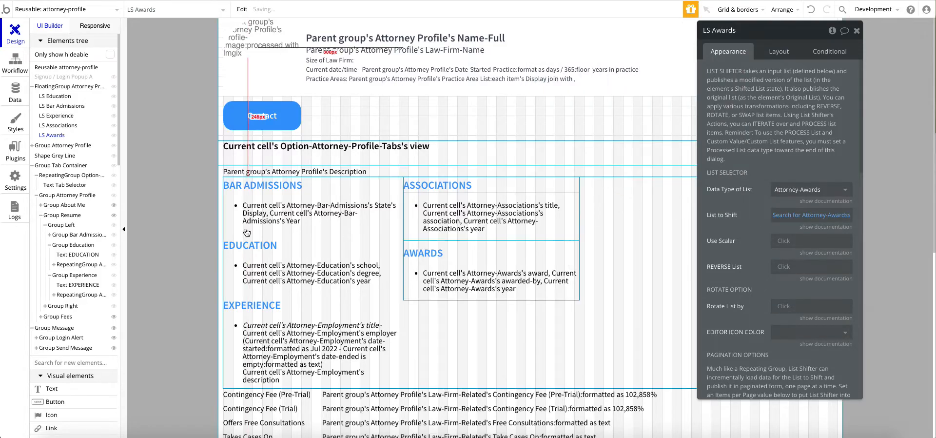
Reveal the Bar Admissions text in the Elements tree and select its repeating group
click(310, 213)
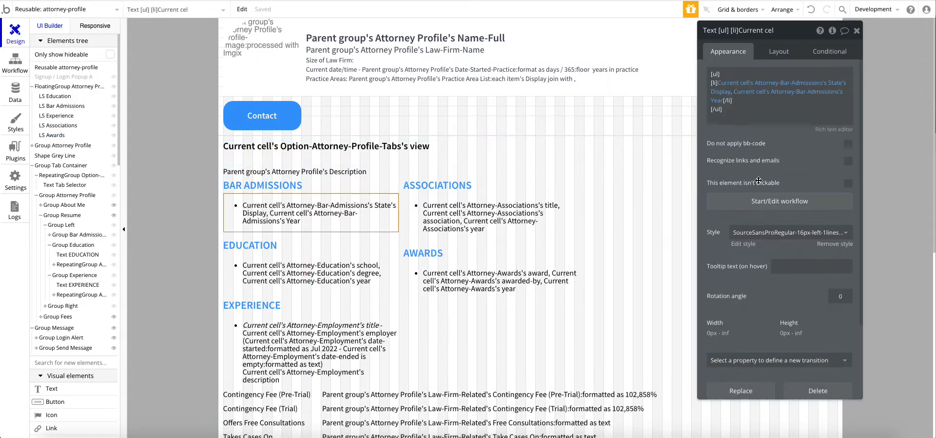
mouse_move(76, 253)
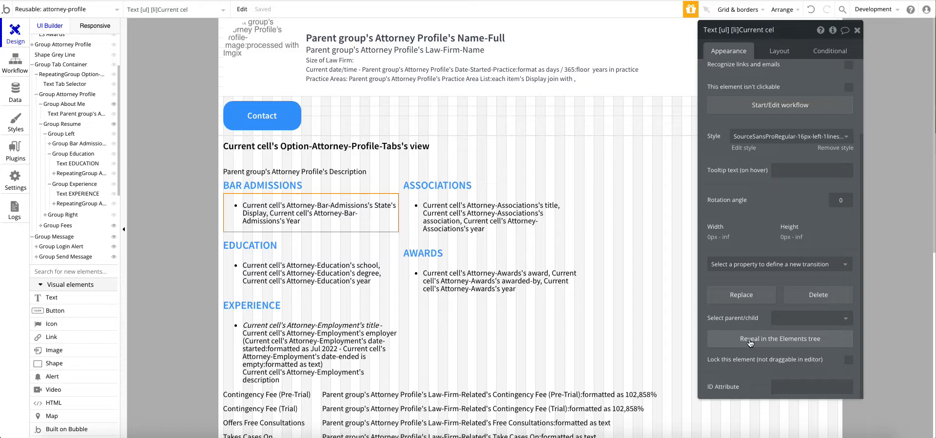
click(779, 338)
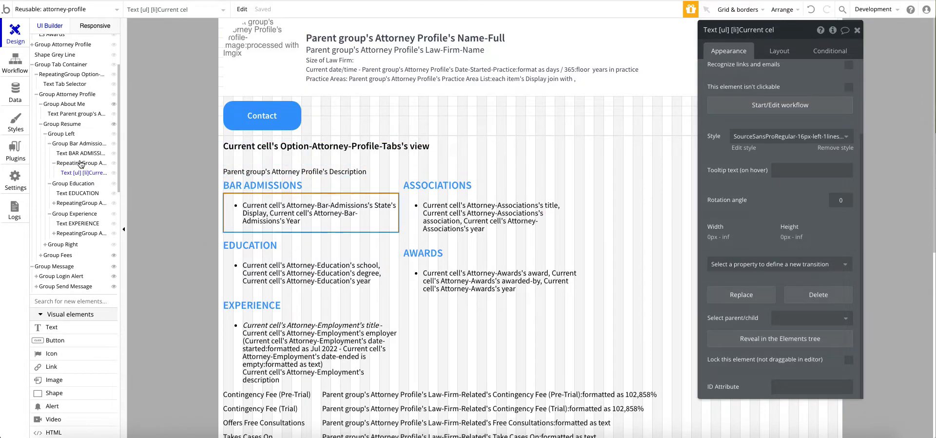
click(81, 163)
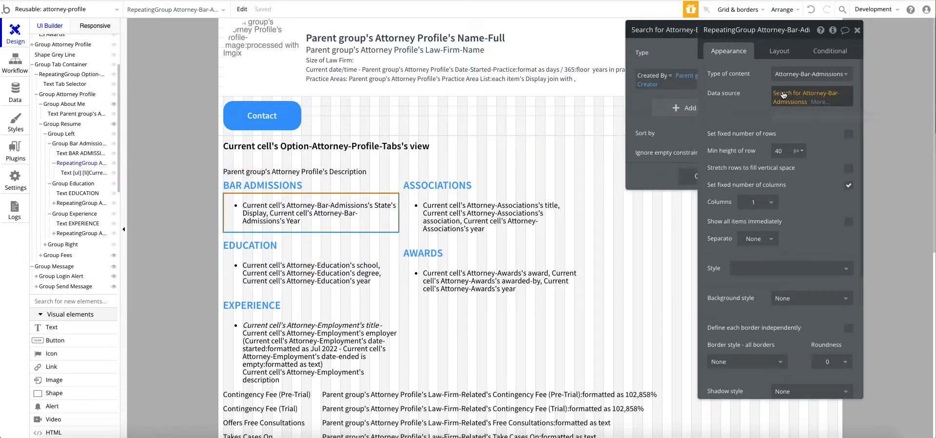
Set the Bar Admissions repeating group's source to LS Bar Admissions's Shifted List, then move to the Experience group
right_click(794, 95)
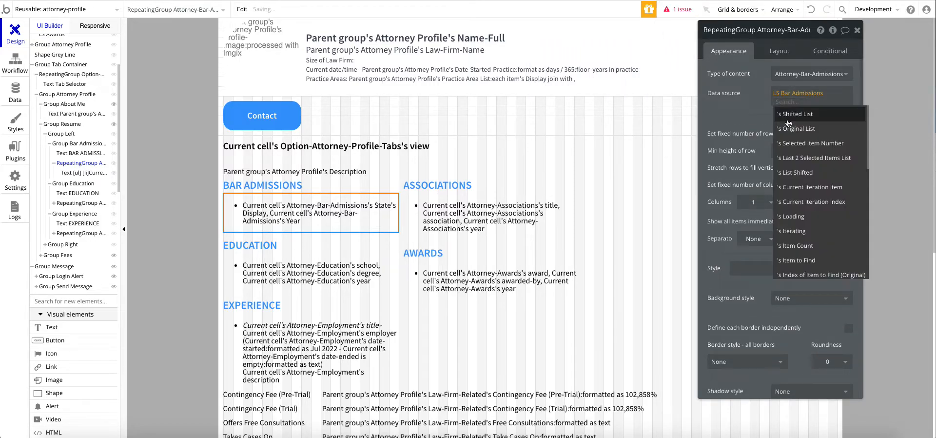
click(794, 114)
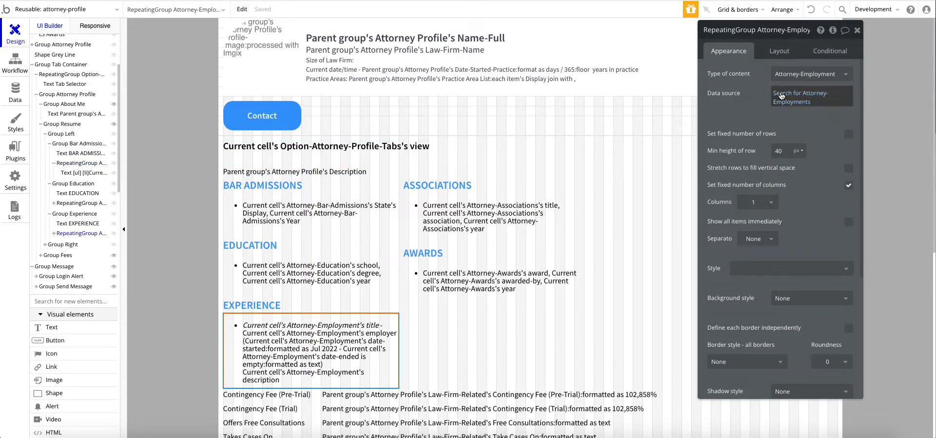
click(810, 95)
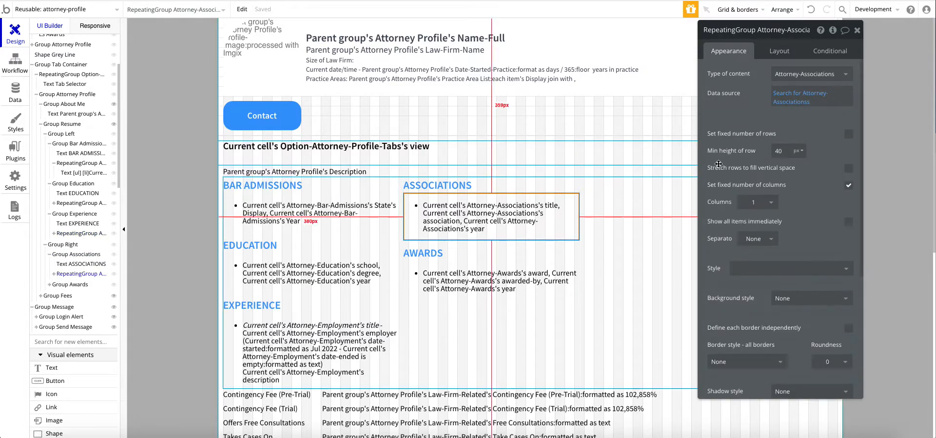
Point the Associations and Awards repeating groups at their list shifters' Shifted Lists
click(811, 96)
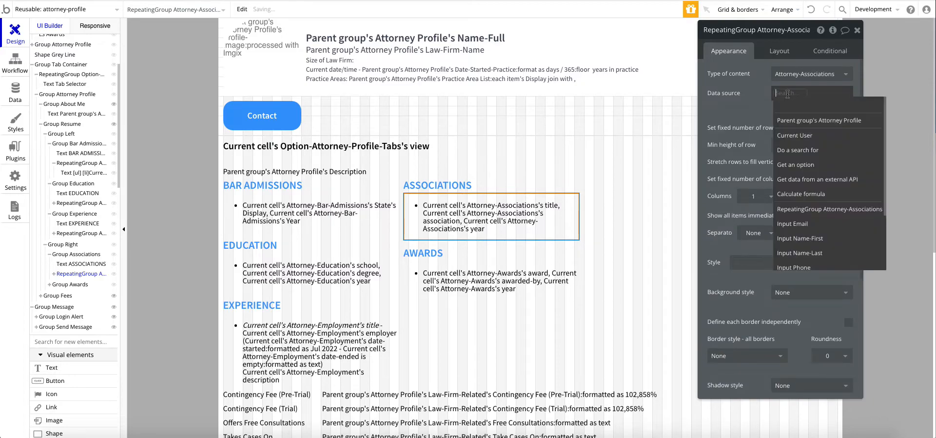
text(ls)
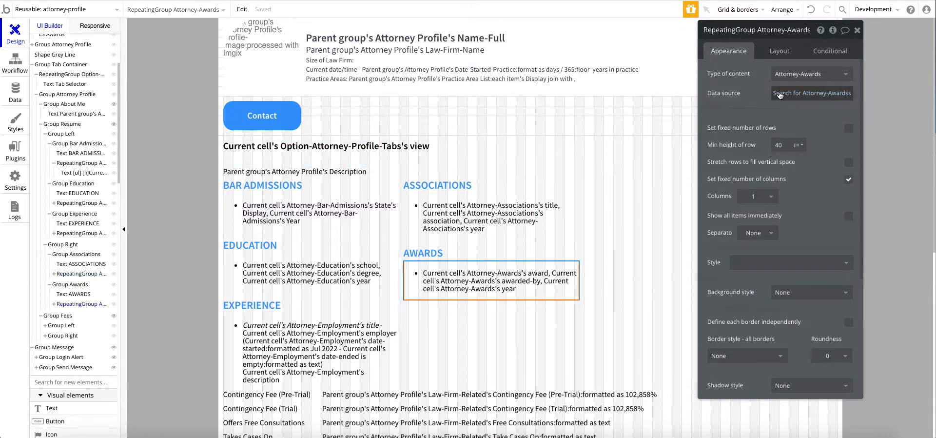
click(811, 93)
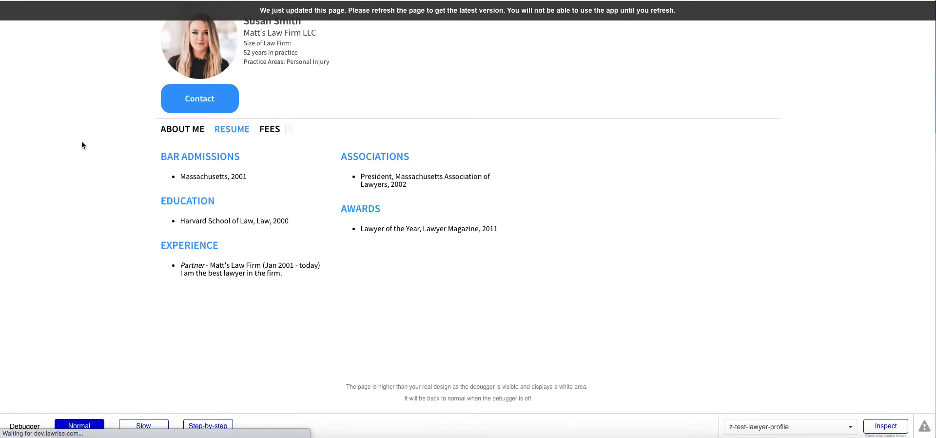
Reload the preview and switch through Resume, Fees and Resume to confirm data shows instantly
click(183, 128)
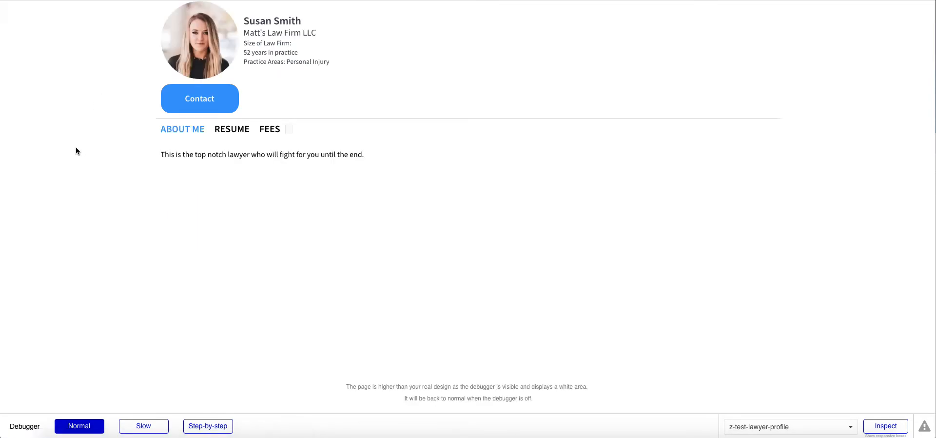
click(232, 128)
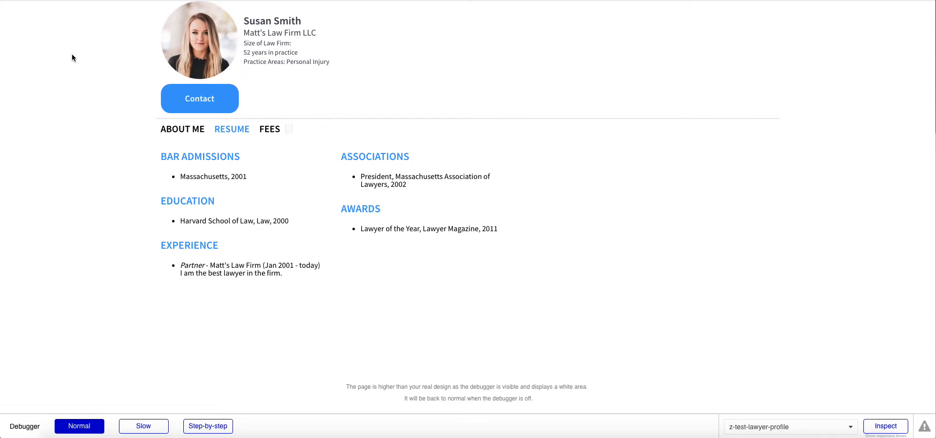
mouse_move(83, 72)
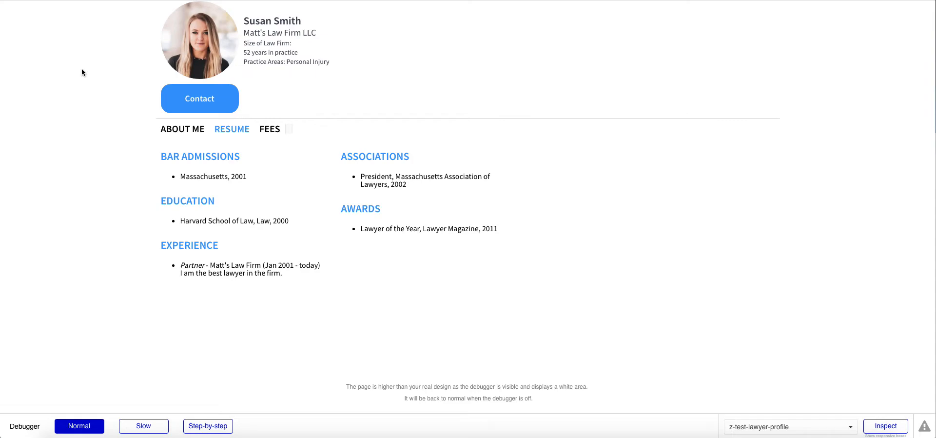
mouse_move(79, 78)
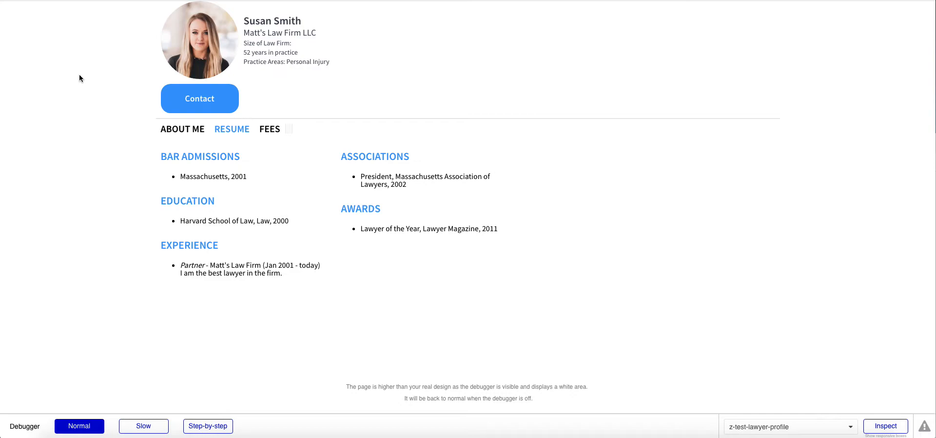
mouse_move(123, 189)
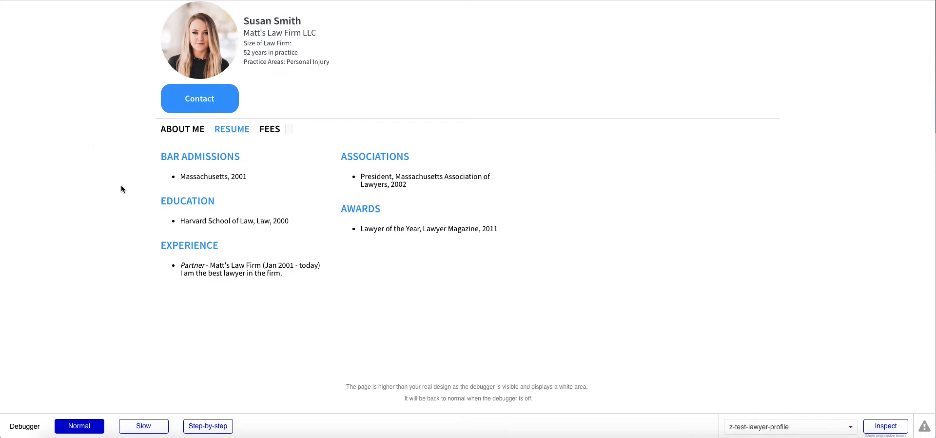
mouse_move(39, 203)
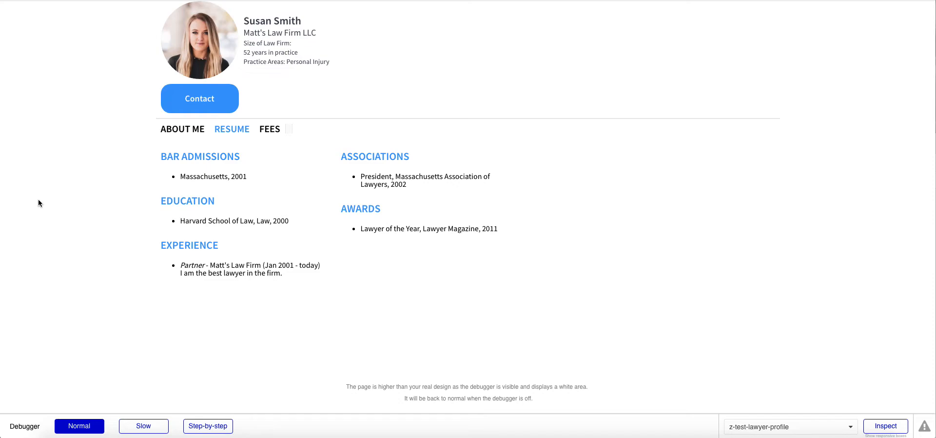
mouse_move(54, 192)
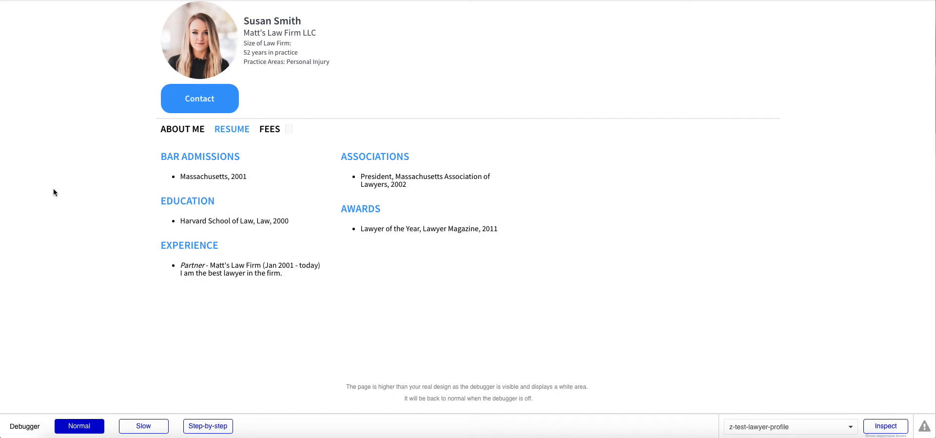
mouse_move(57, 191)
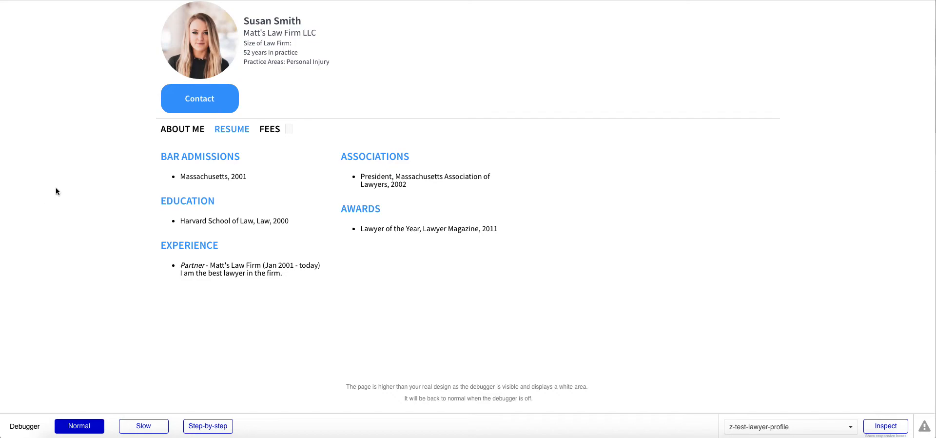
mouse_move(100, 133)
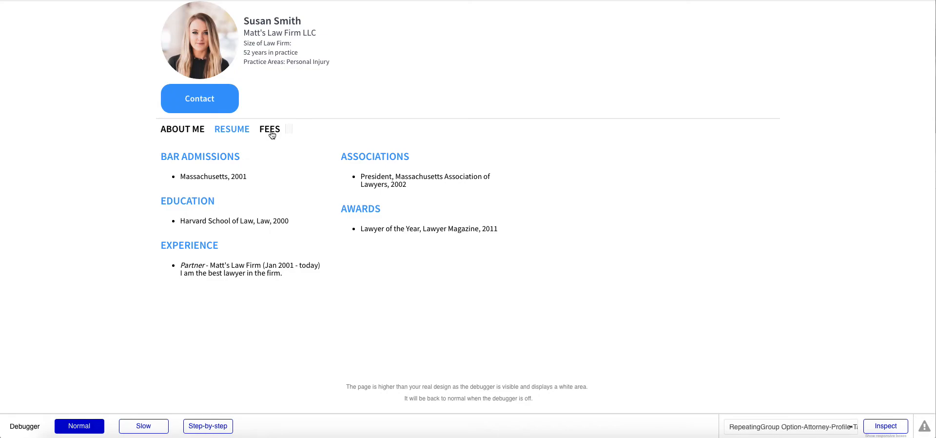
click(269, 128)
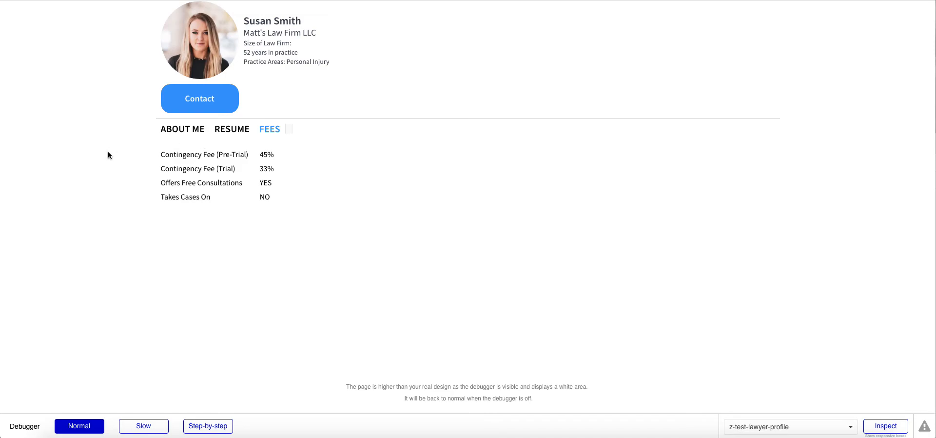
click(232, 128)
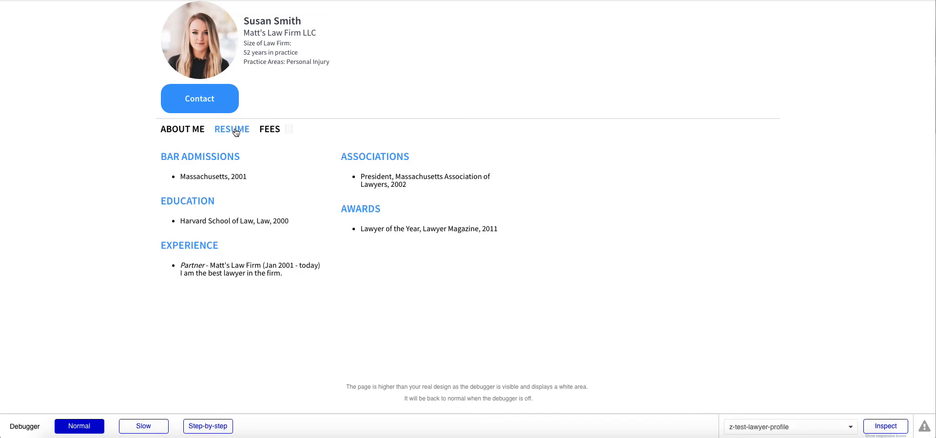
Refresh again and repeat About Me, Resume and Fees, ending on the 45%/33% contingency fees
click(233, 128)
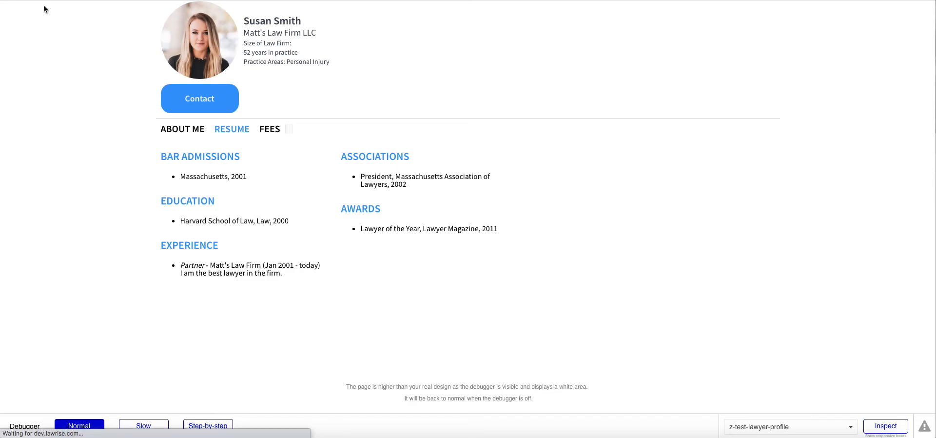
mouse_move(57, 190)
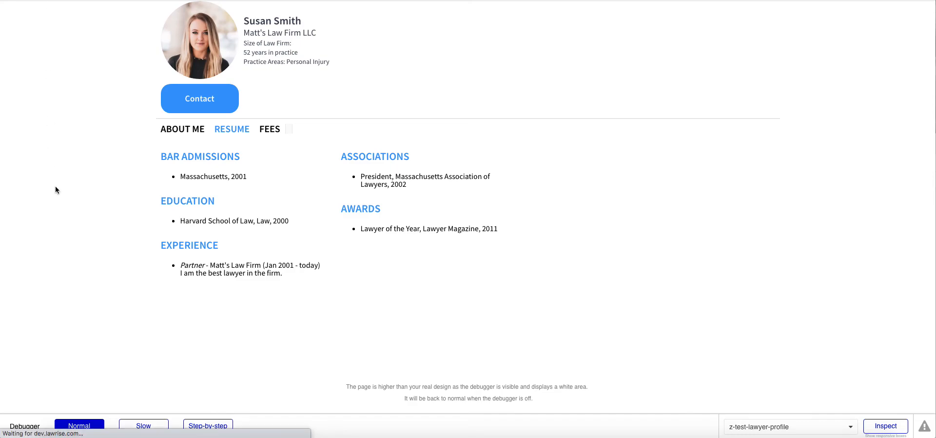
click(182, 129)
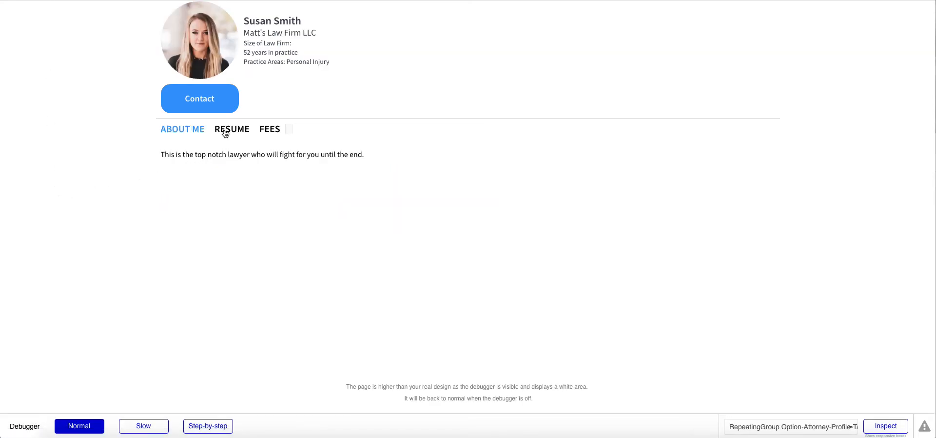
click(232, 129)
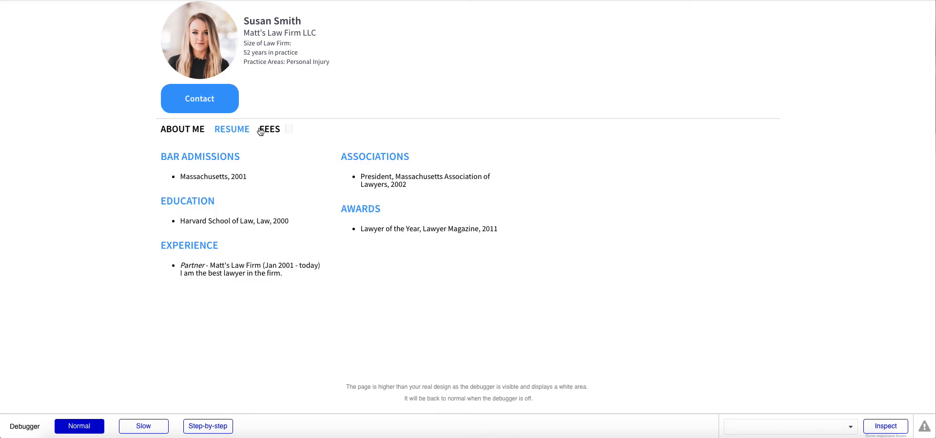
click(269, 129)
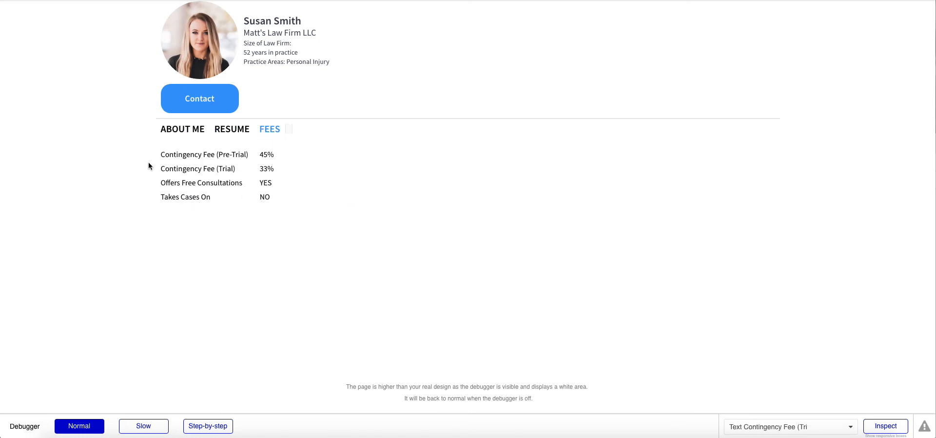